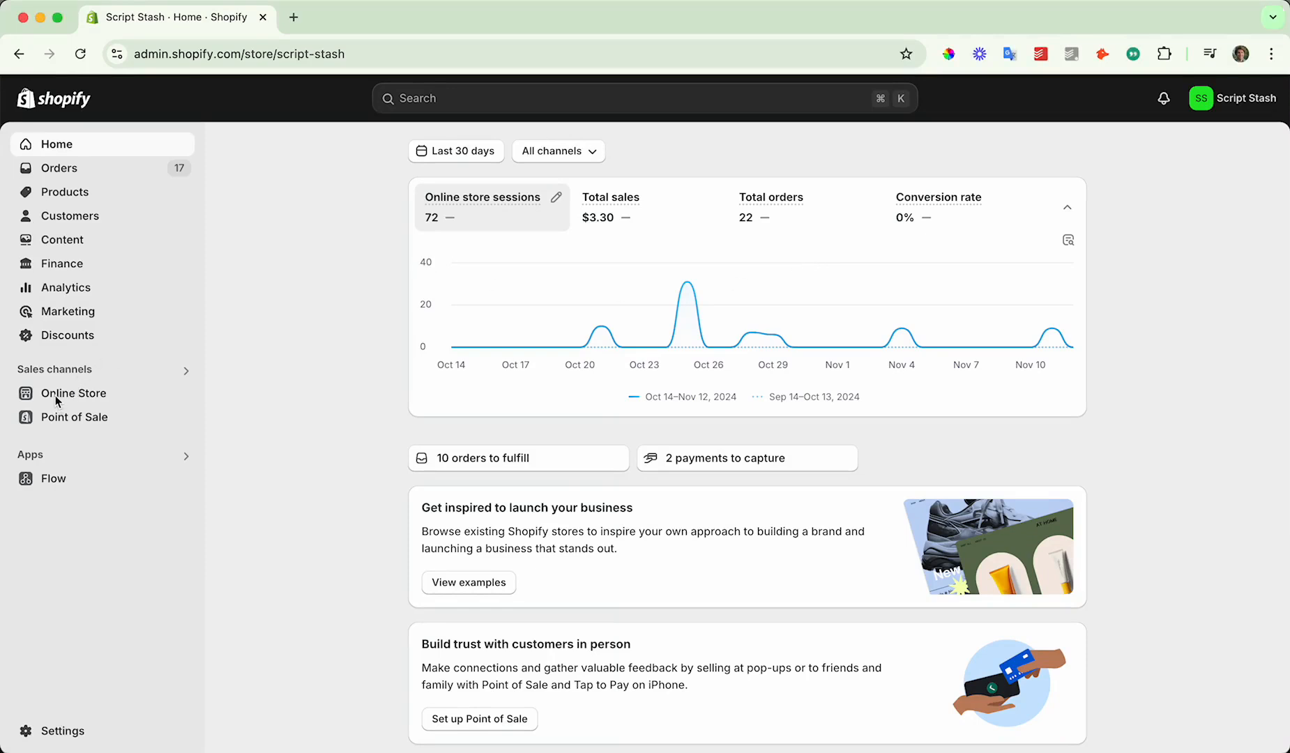
Open the Online Store Pages list, which shows the existing Contact page
left_click(74, 392)
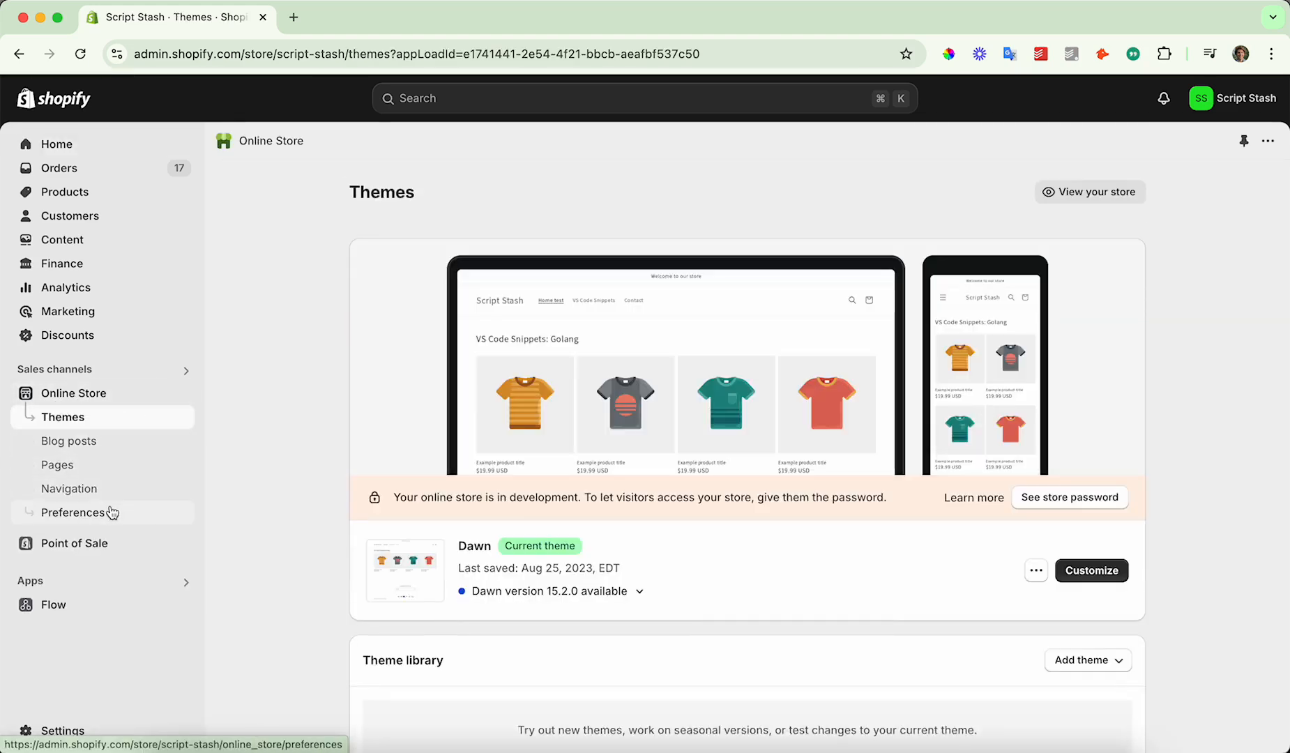
left_click(58, 464)
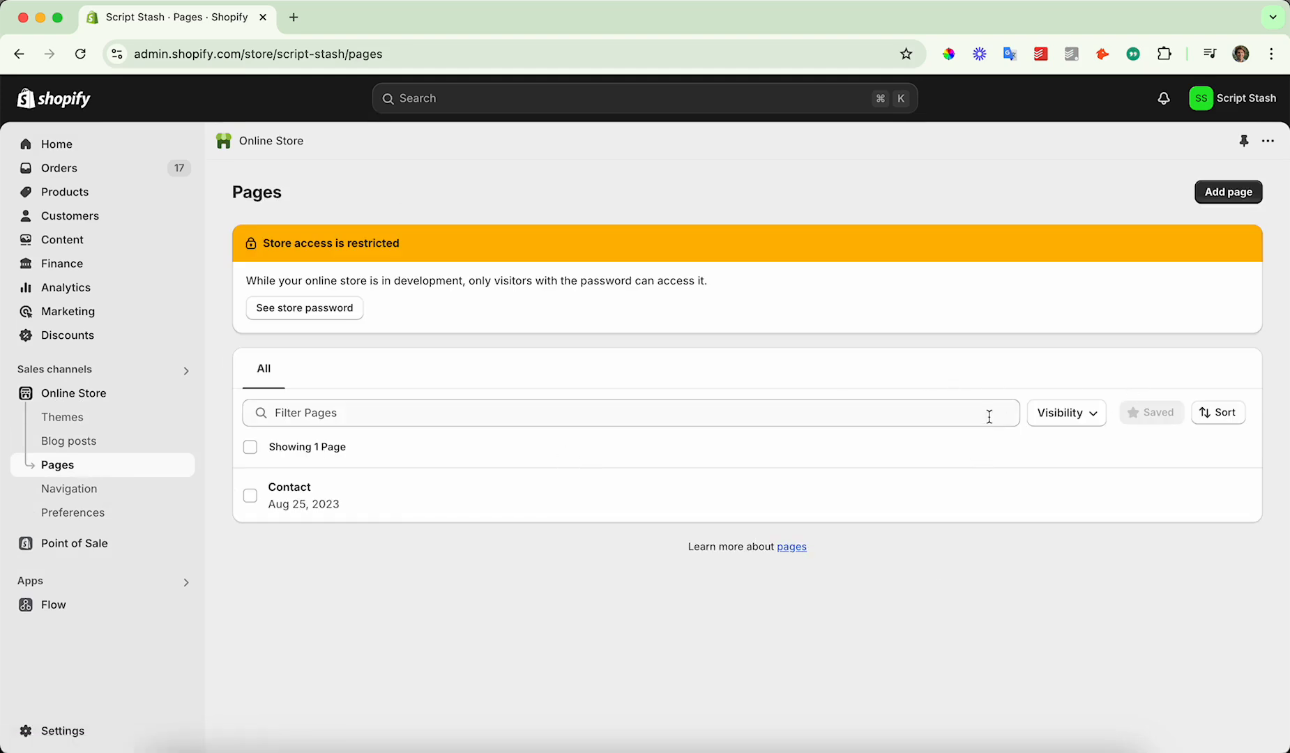
Add a page titled 'Testing new page' with body 'this is my test page' on the Default page template
left_click(1227, 192)
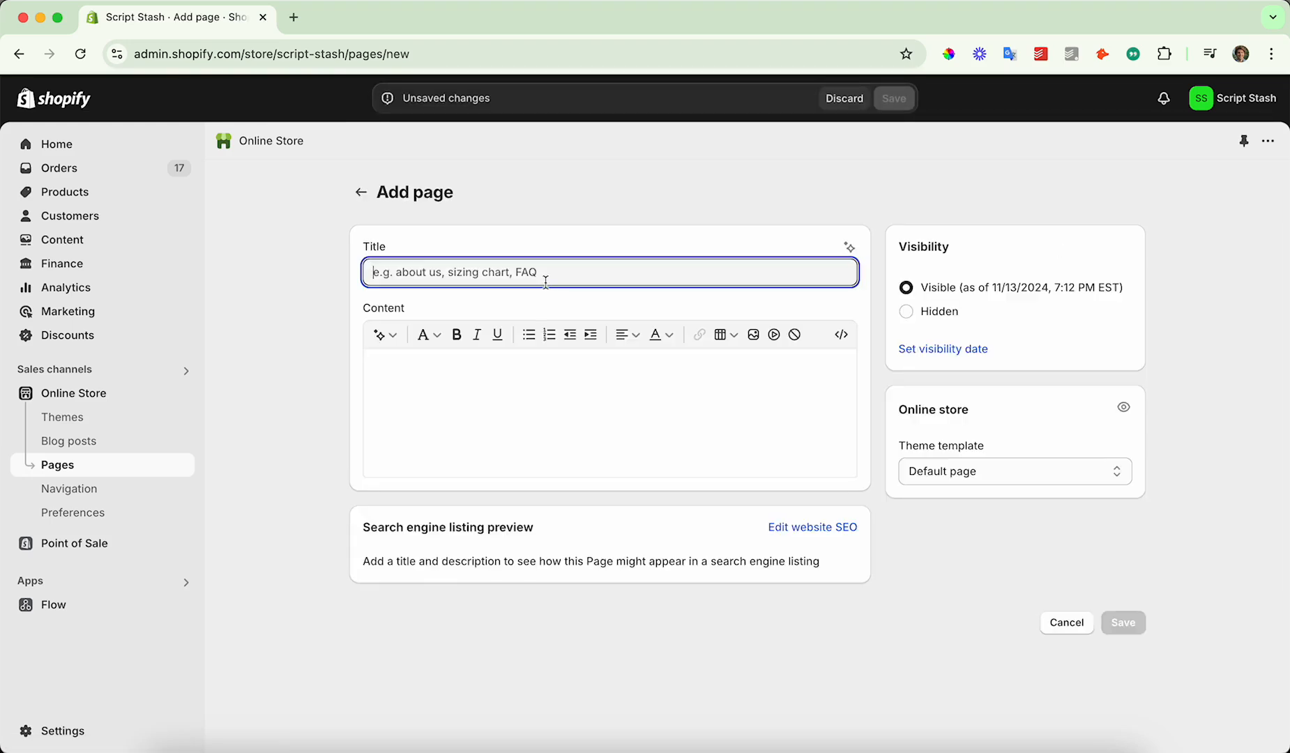
type("Testing new page")
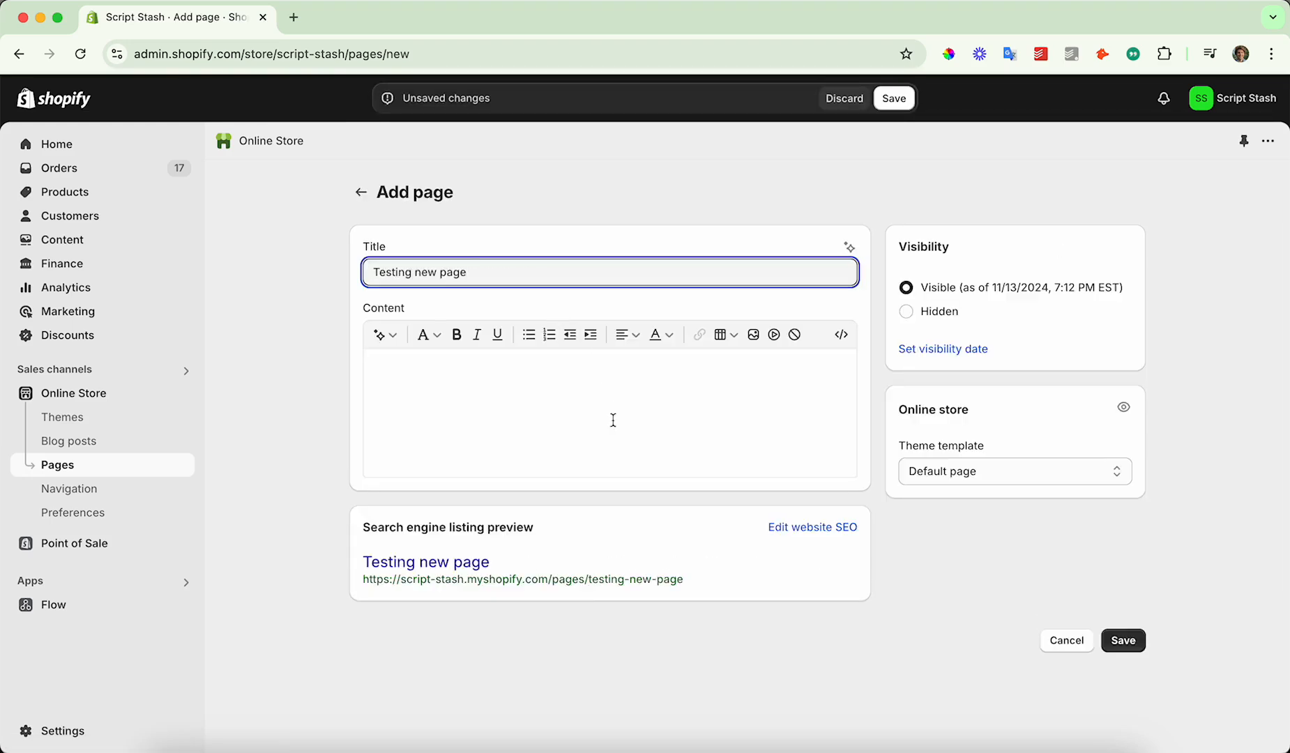
mouse_move(812, 526)
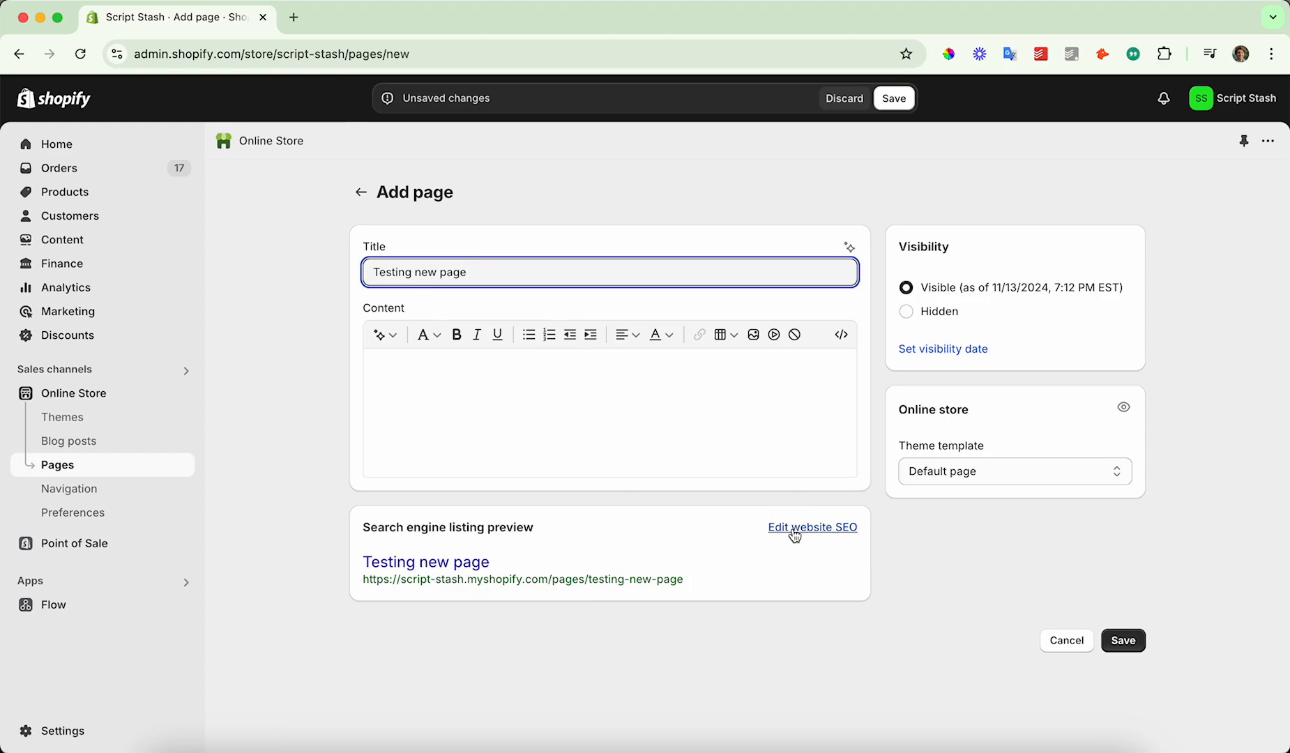
left_click(609, 411)
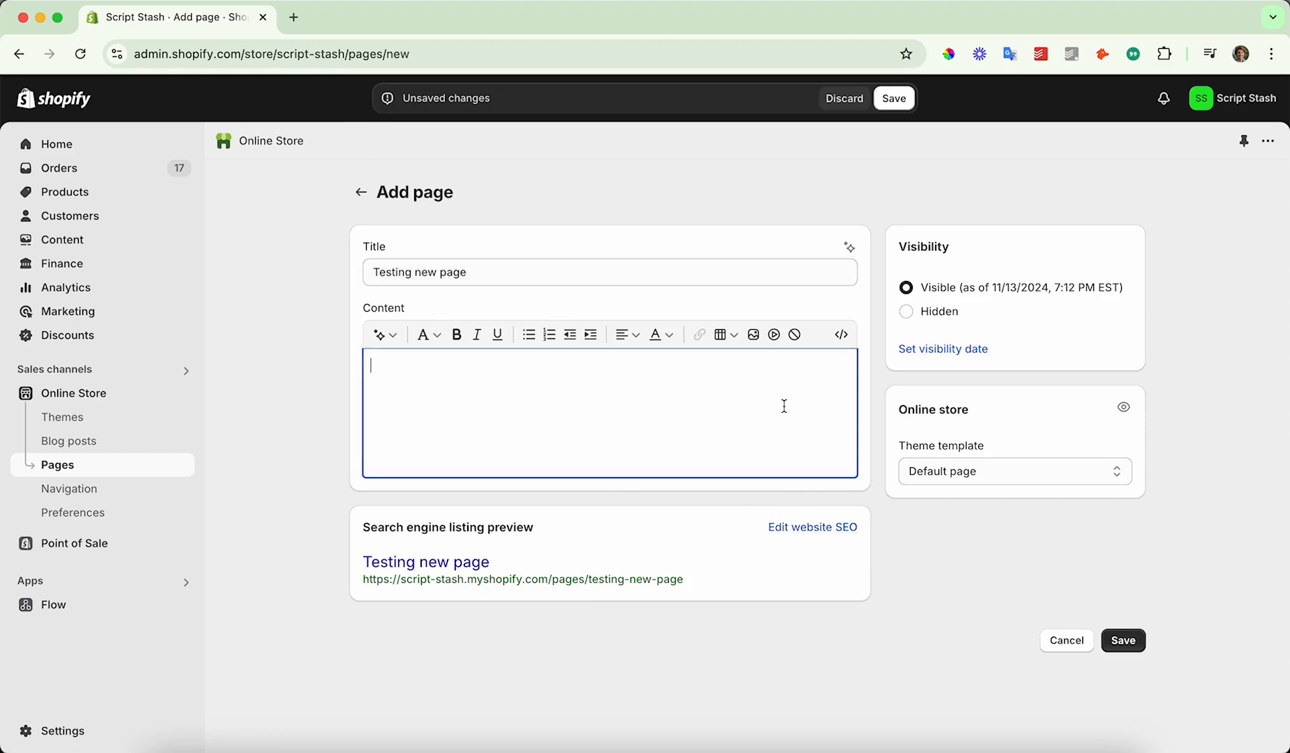
type("this is my tes")
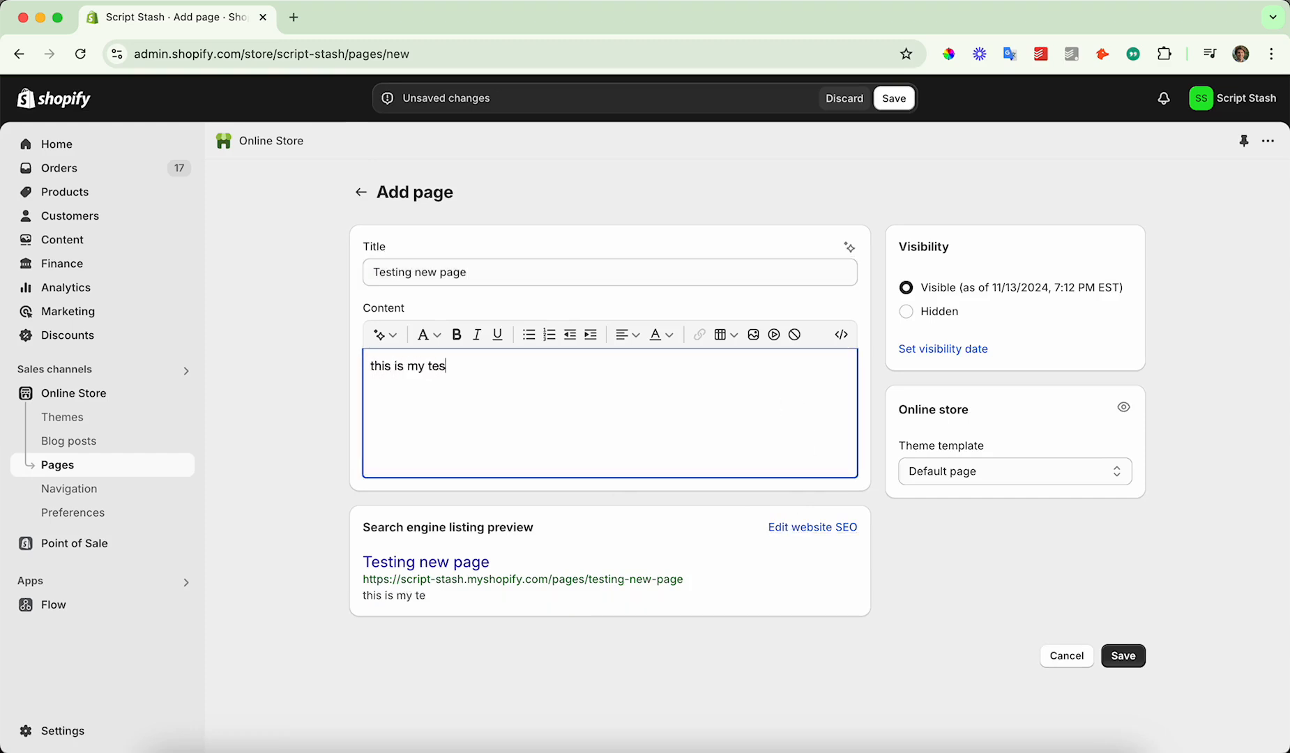
type("t page")
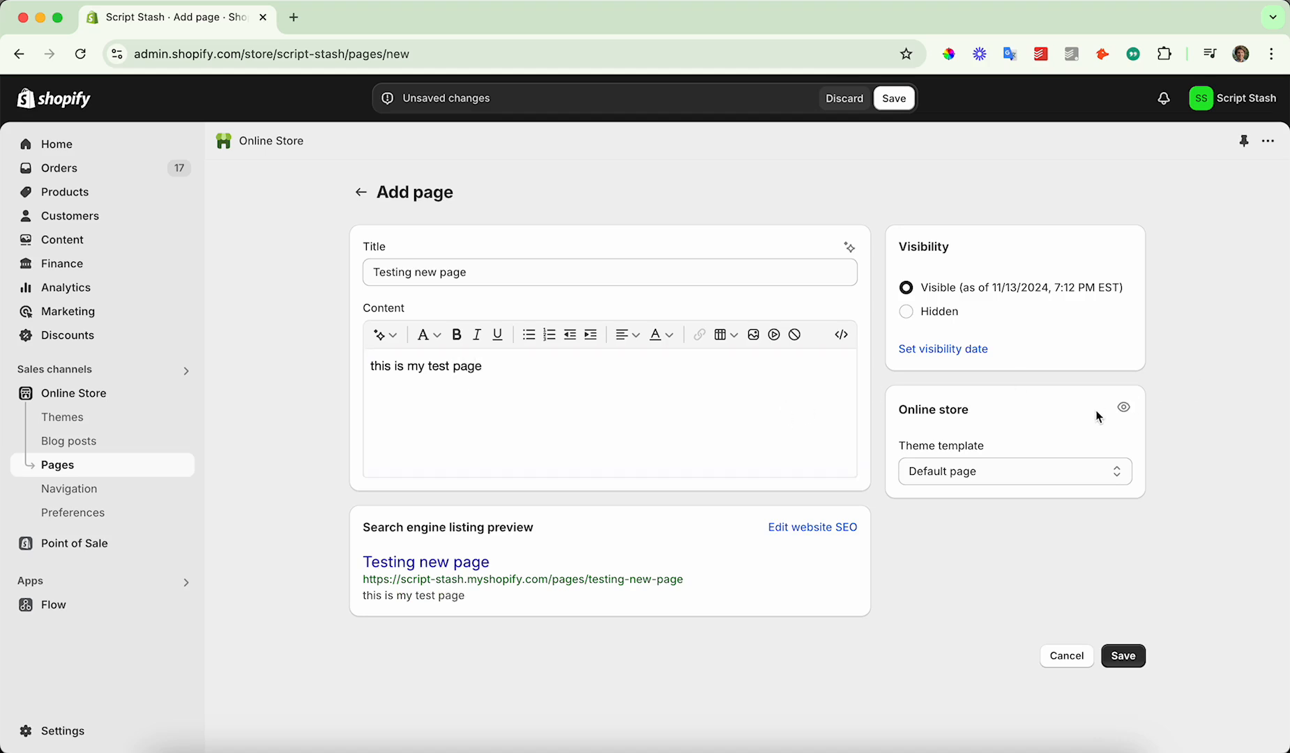
left_click(1014, 470)
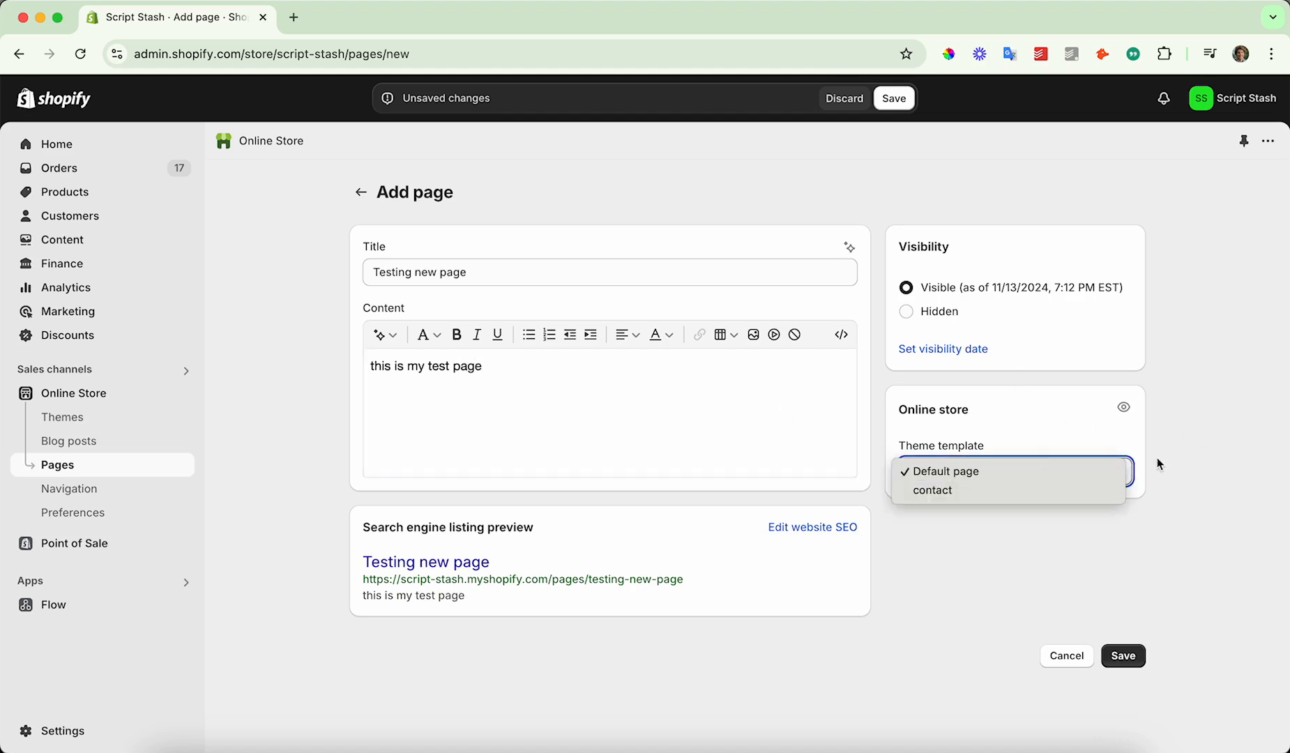
left_click(938, 471)
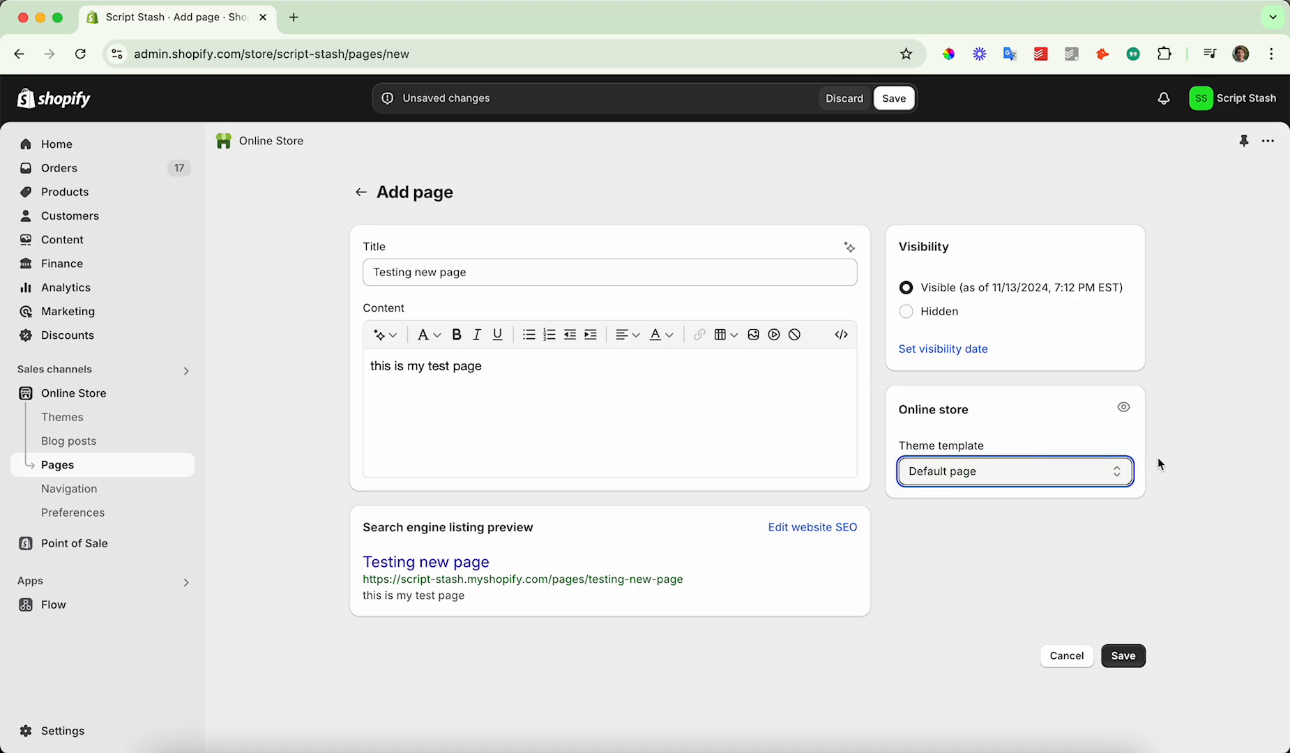
mouse_move(953, 278)
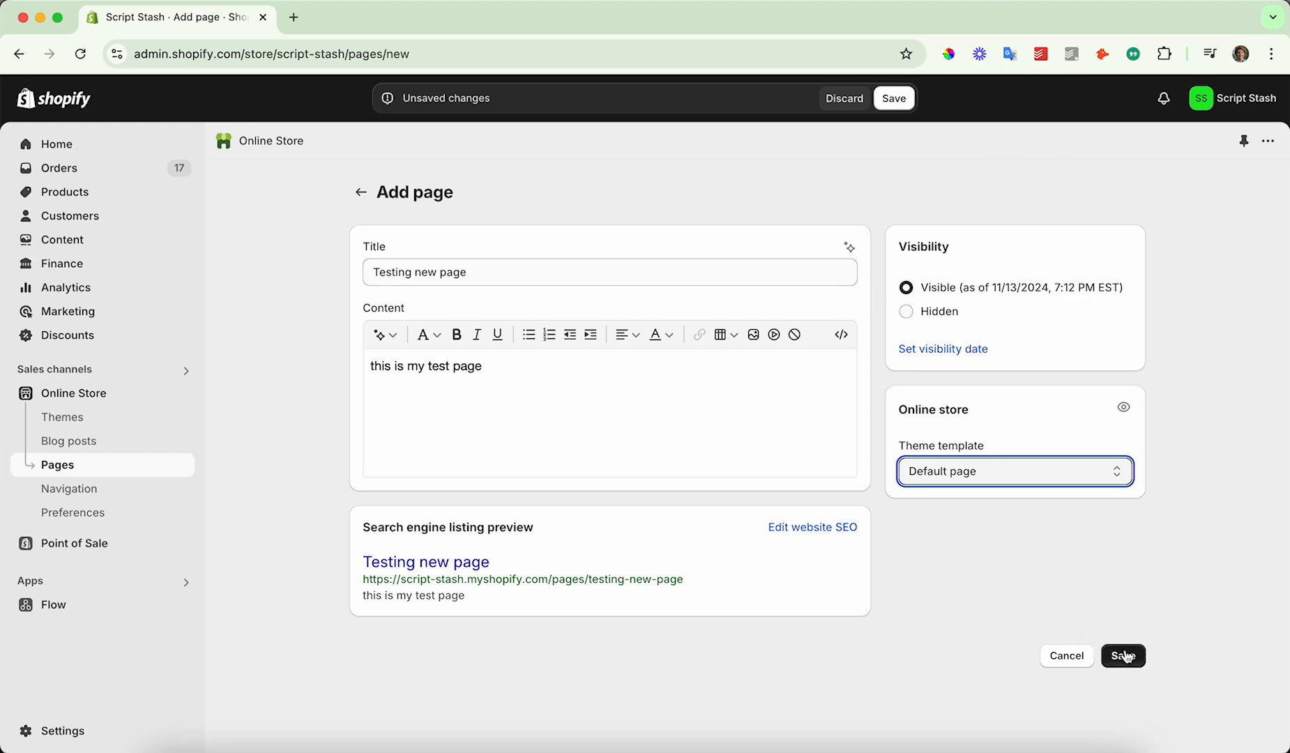
Save the 'Testing new page' page and preview it on the storefront
left_click(1121, 656)
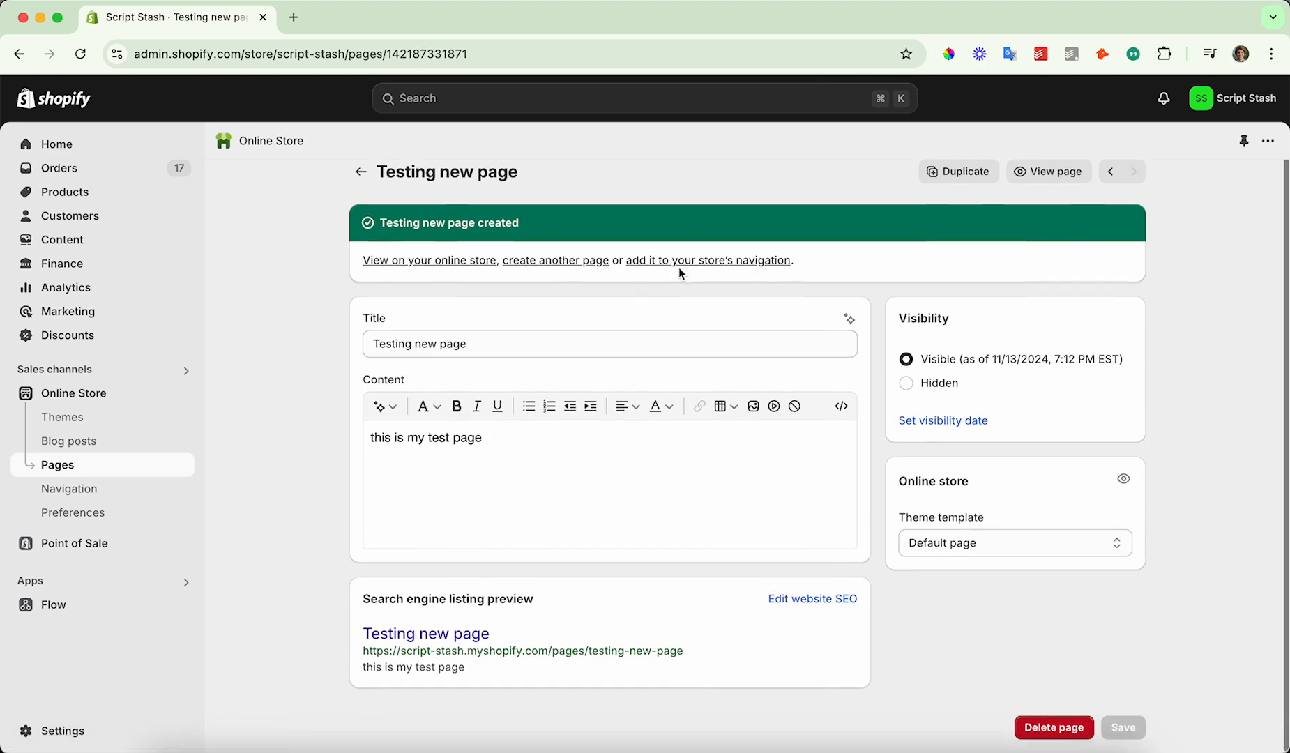
mouse_move(1053, 172)
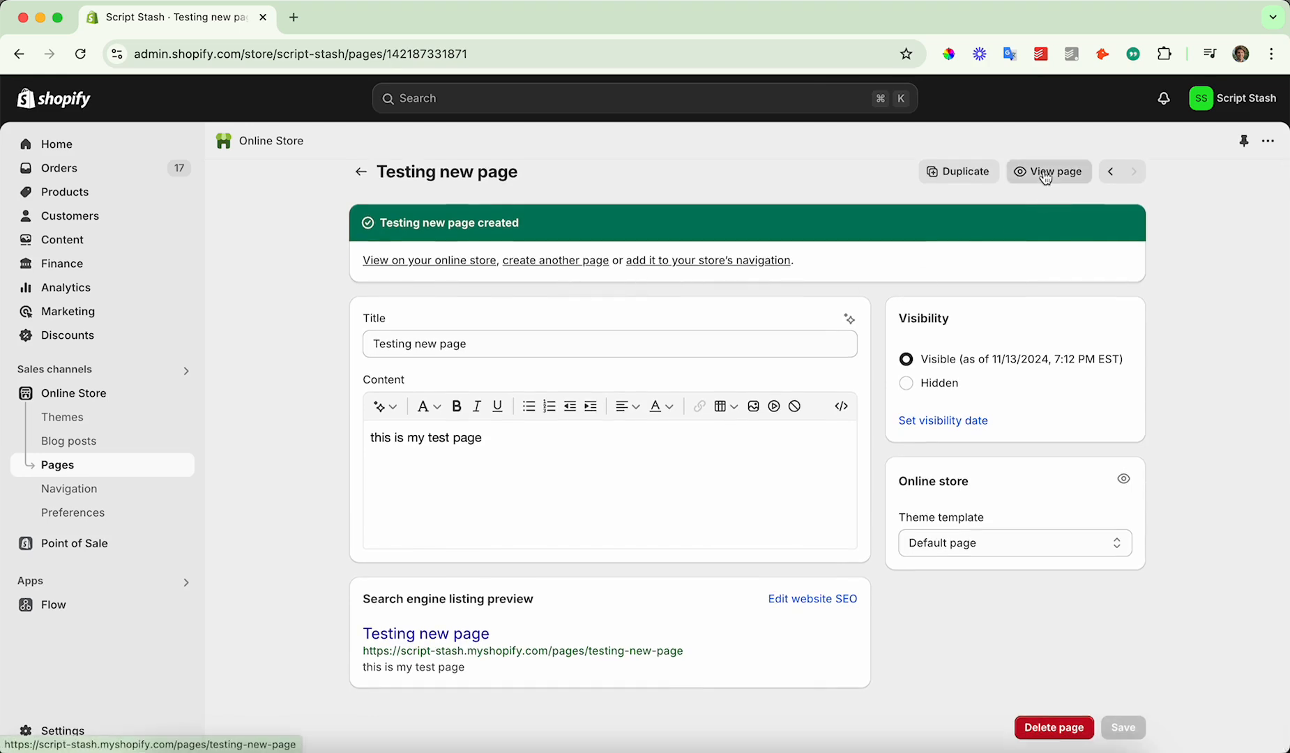
left_click(1049, 172)
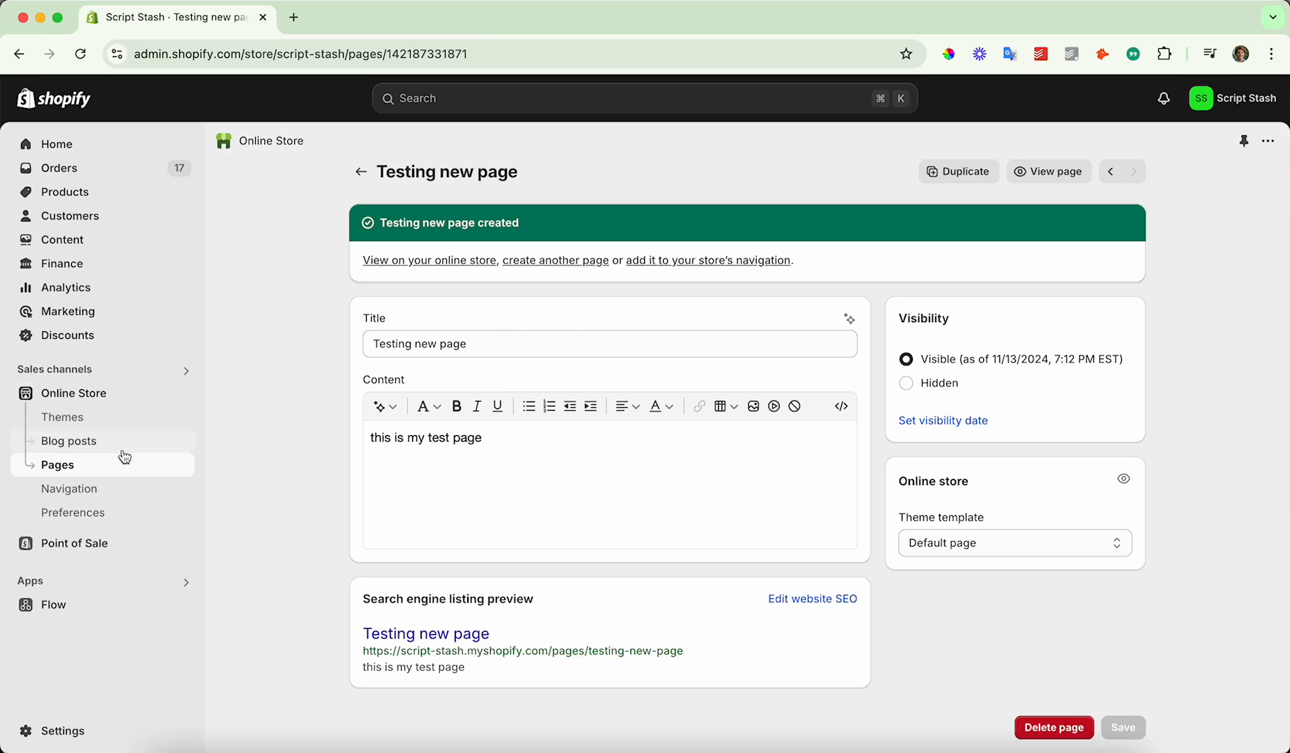
mouse_move(497, 405)
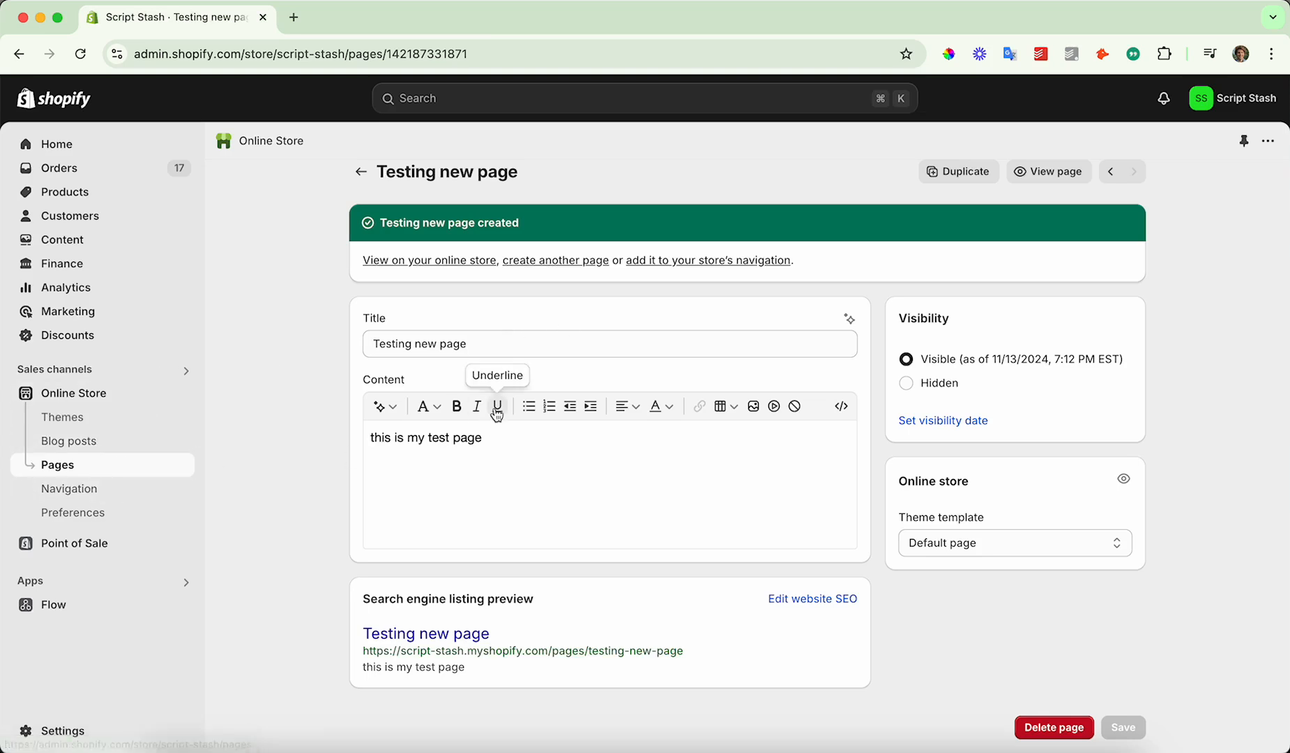
mouse_move(705, 393)
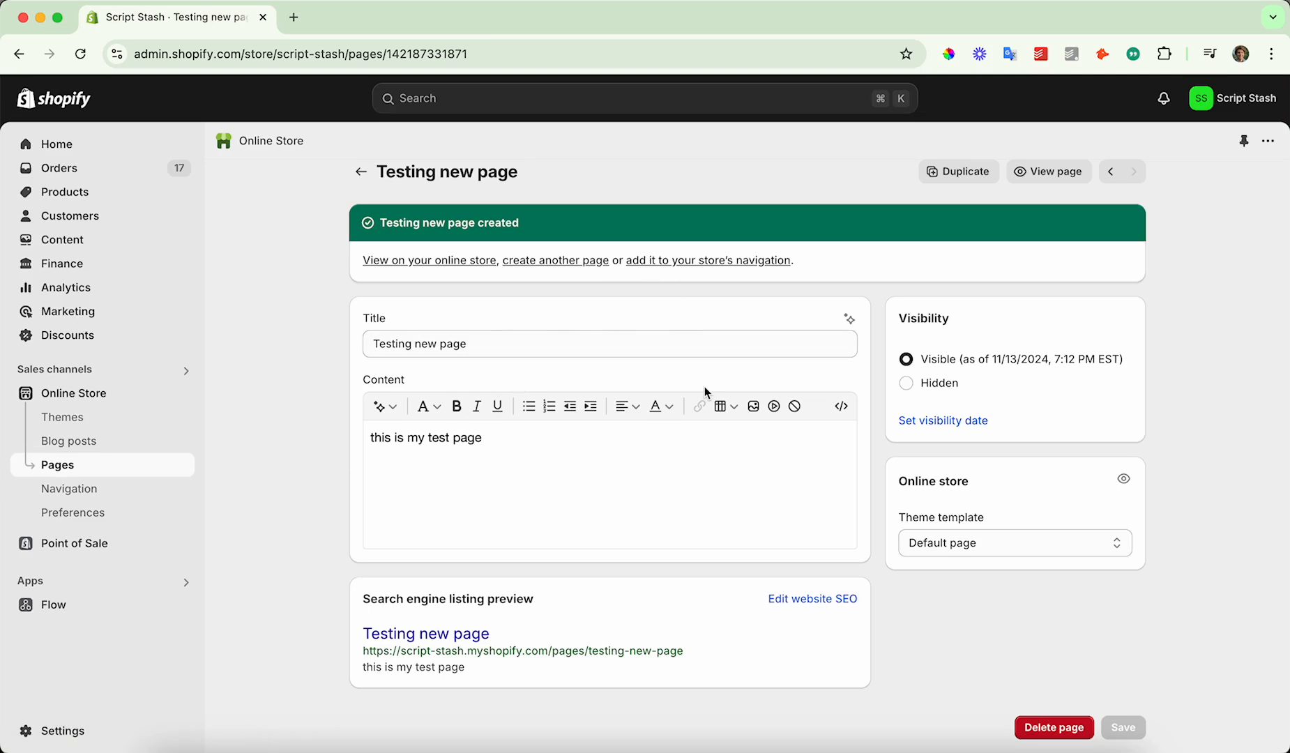
mouse_move(69, 488)
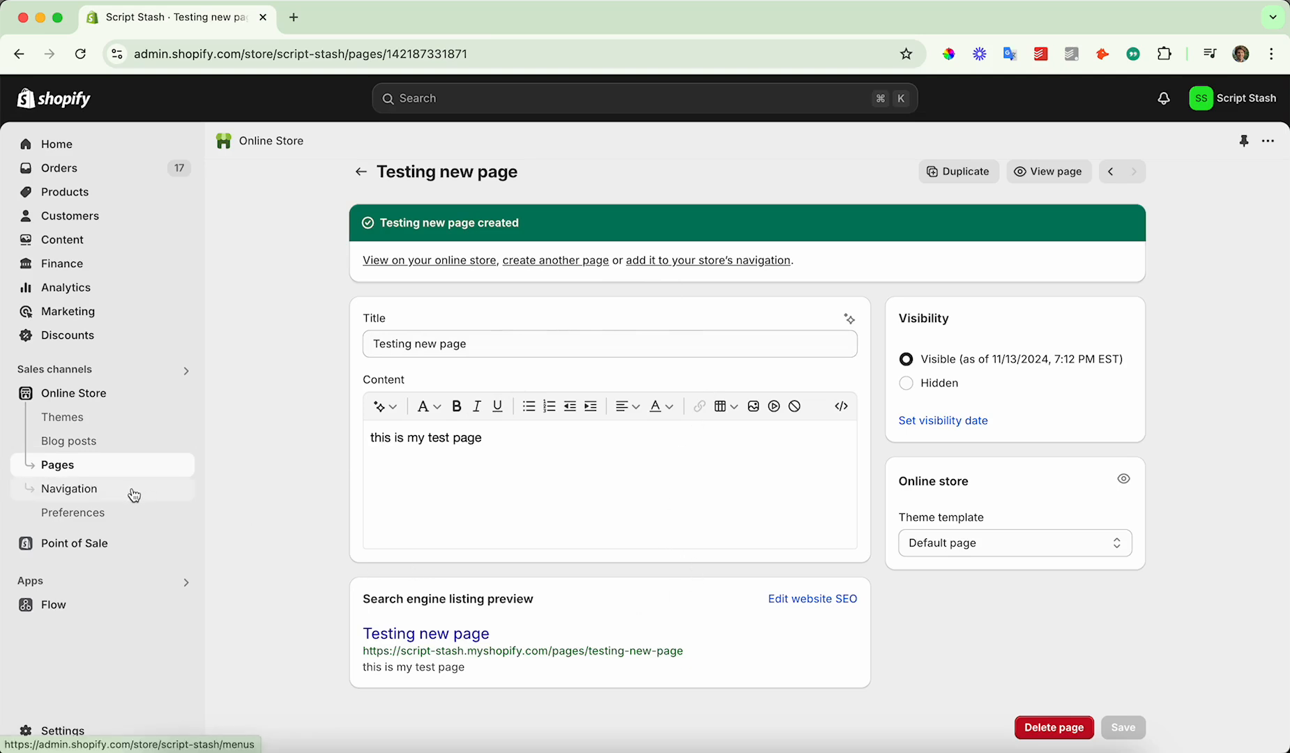
Add a 'Testing' item linked to Pages > Testing new page to the Main menu, then save it
left_click(70, 488)
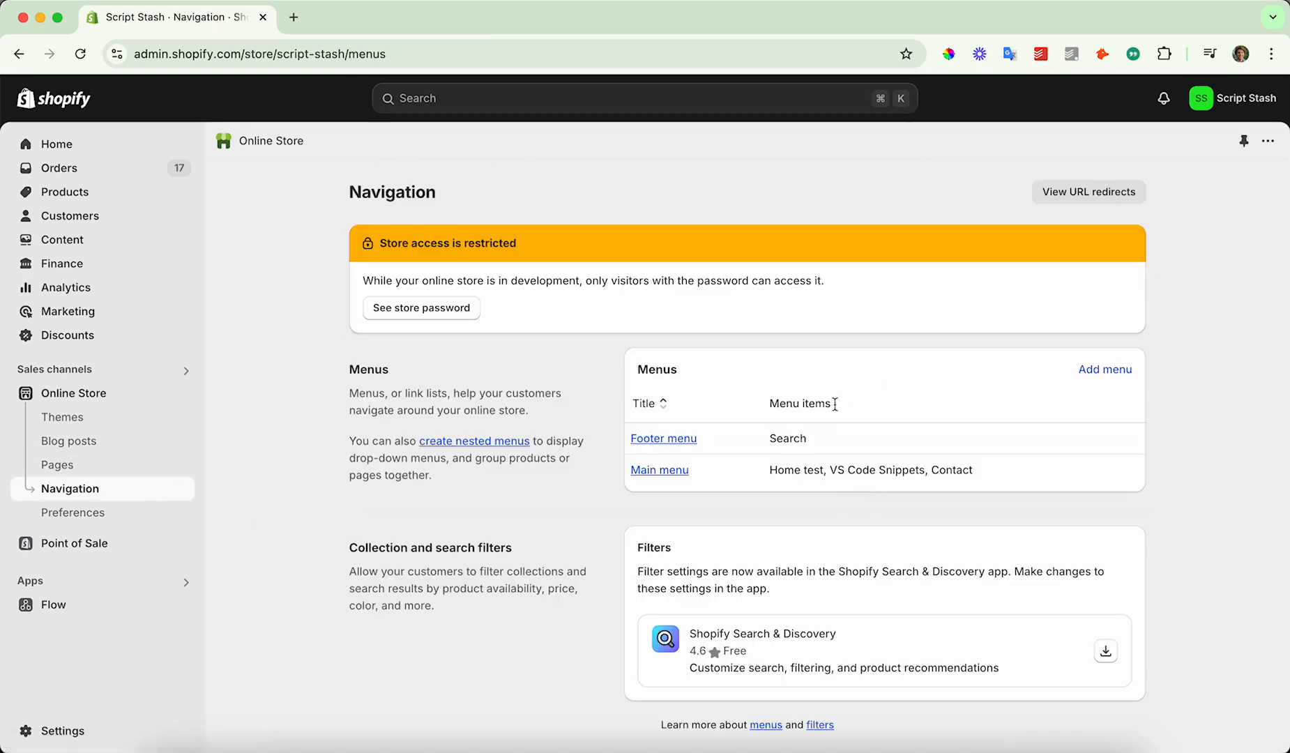
left_click(659, 470)
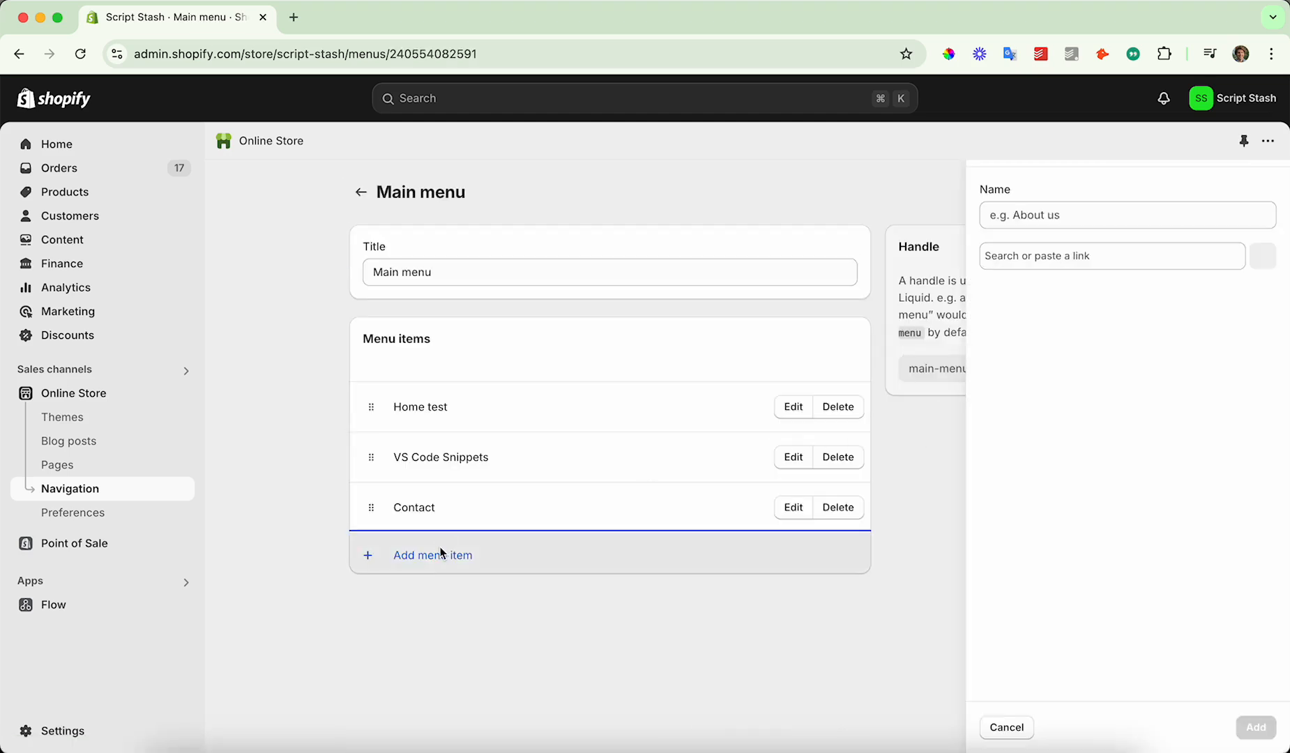
type("Testi")
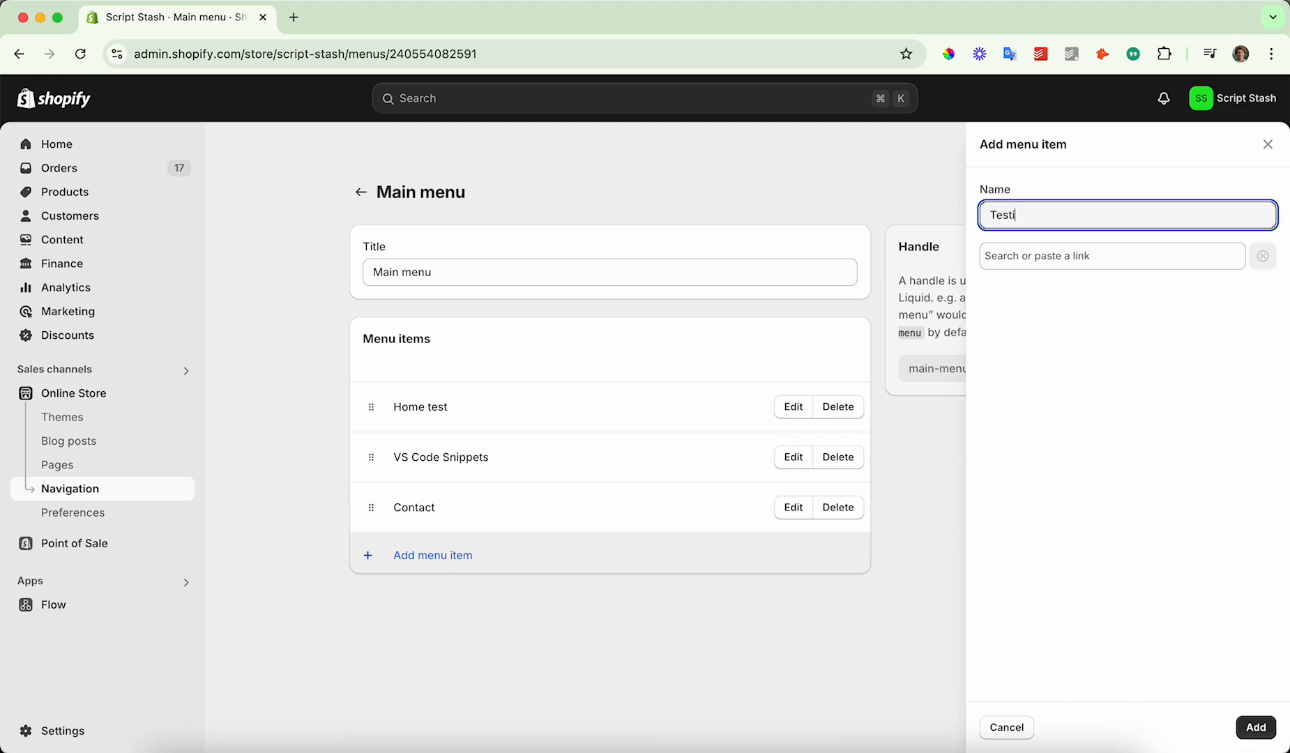
left_click(1110, 256)
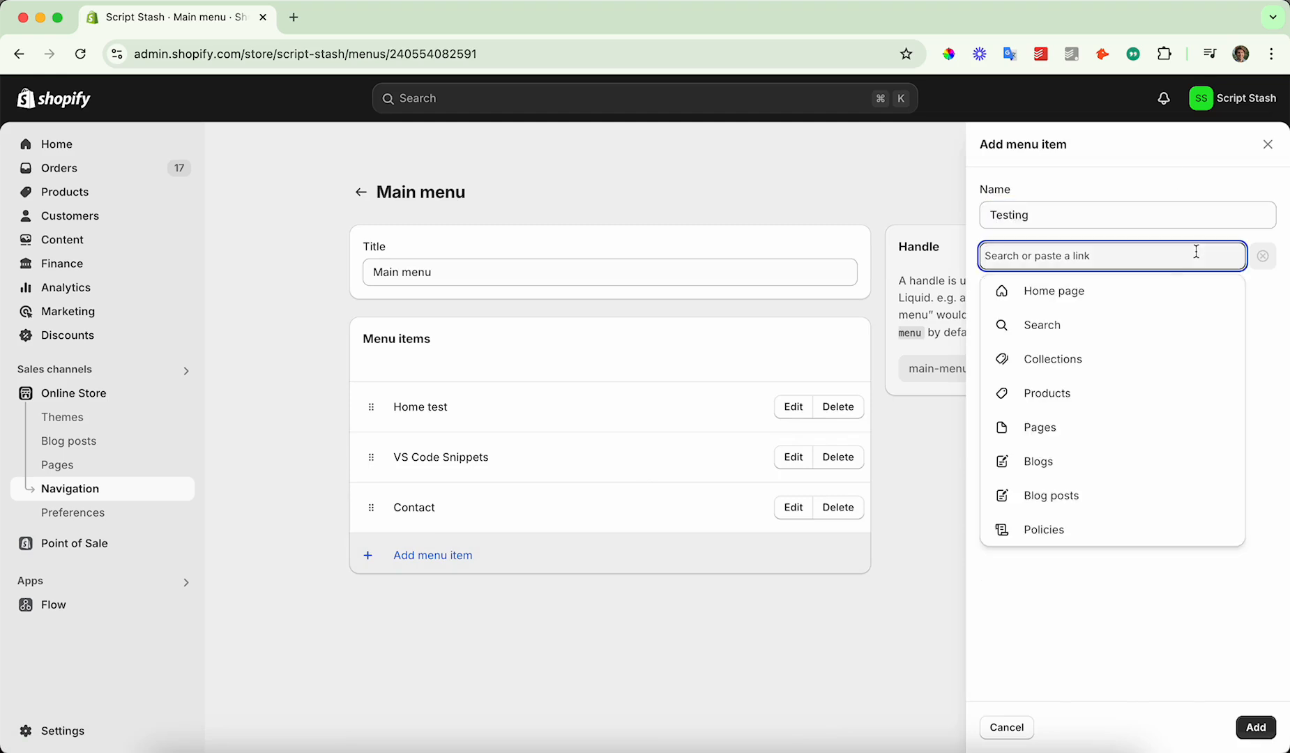
mouse_move(1070, 432)
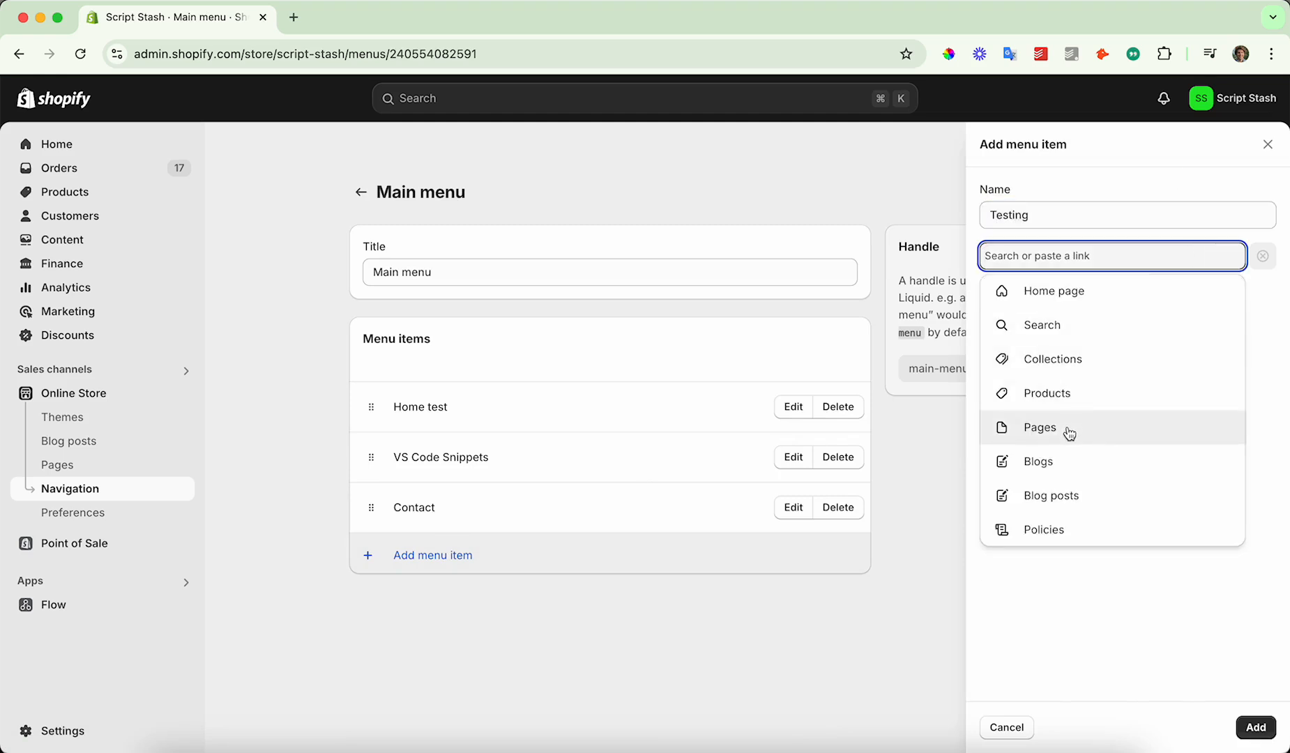
left_click(1039, 427)
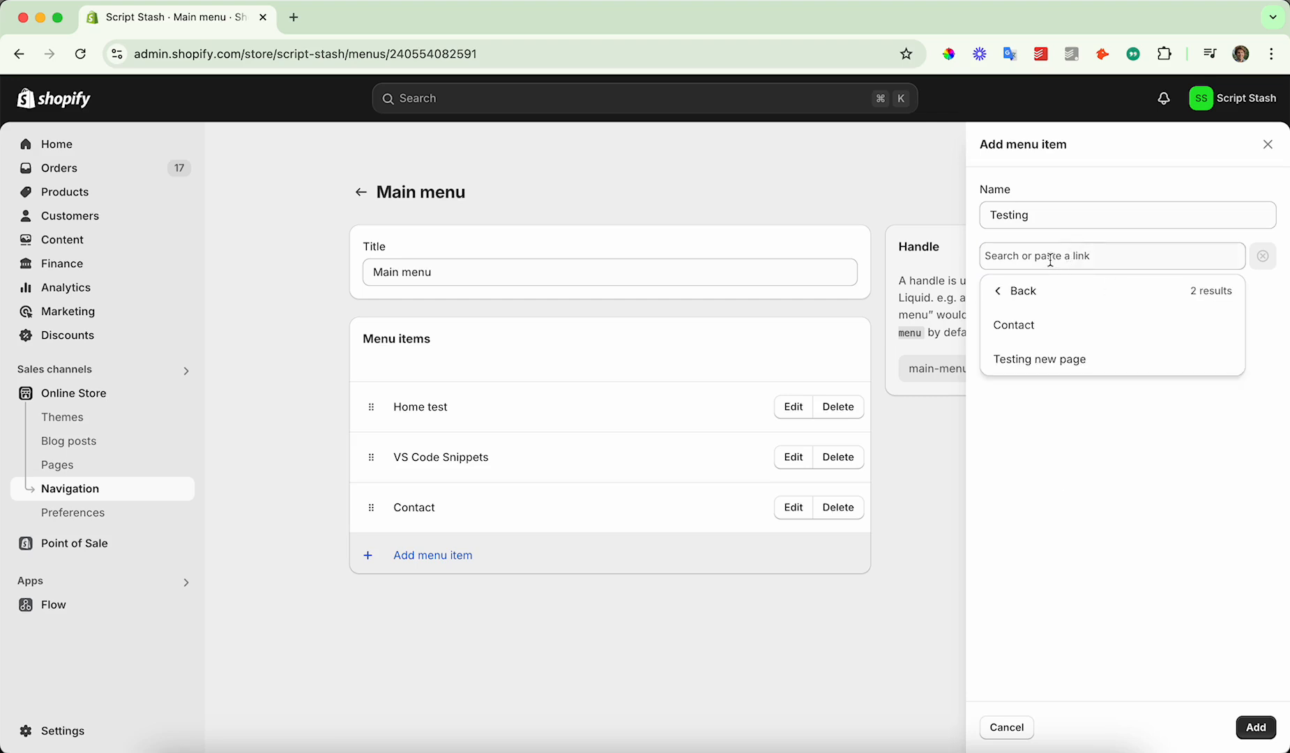
mouse_move(1064, 363)
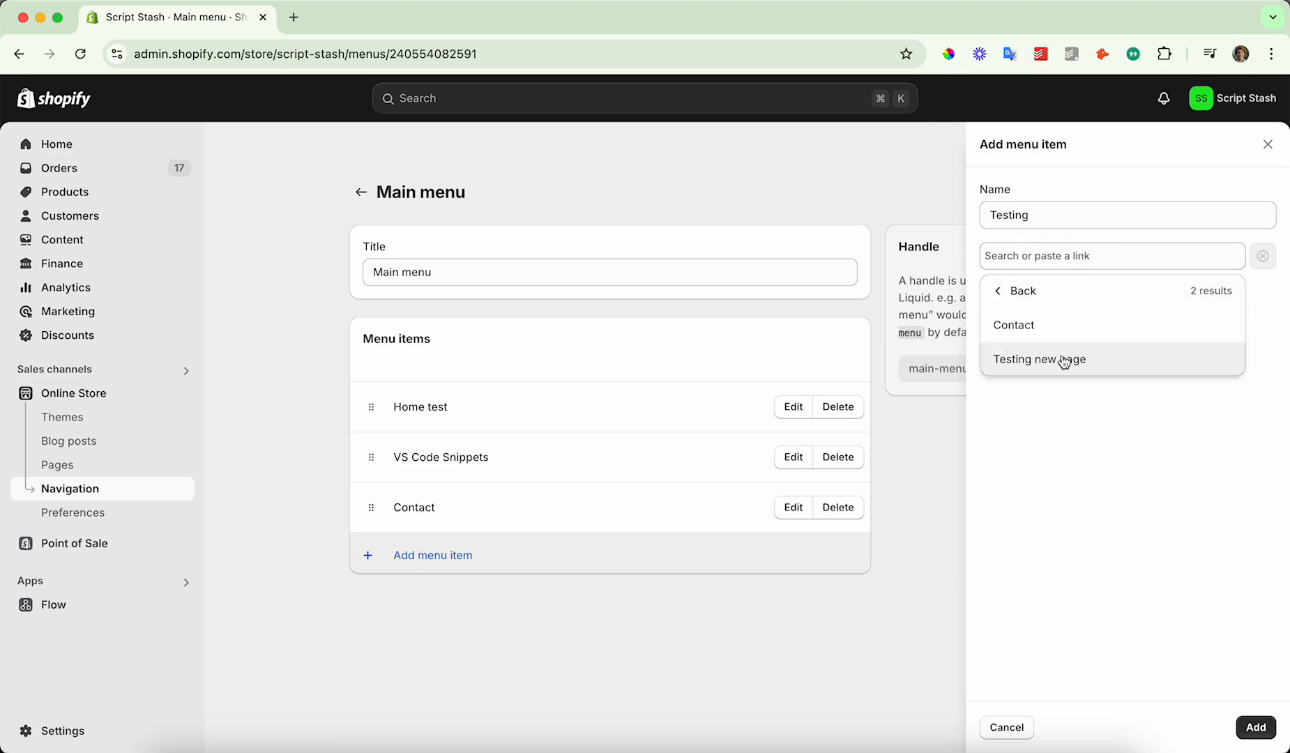
left_click(1253, 727)
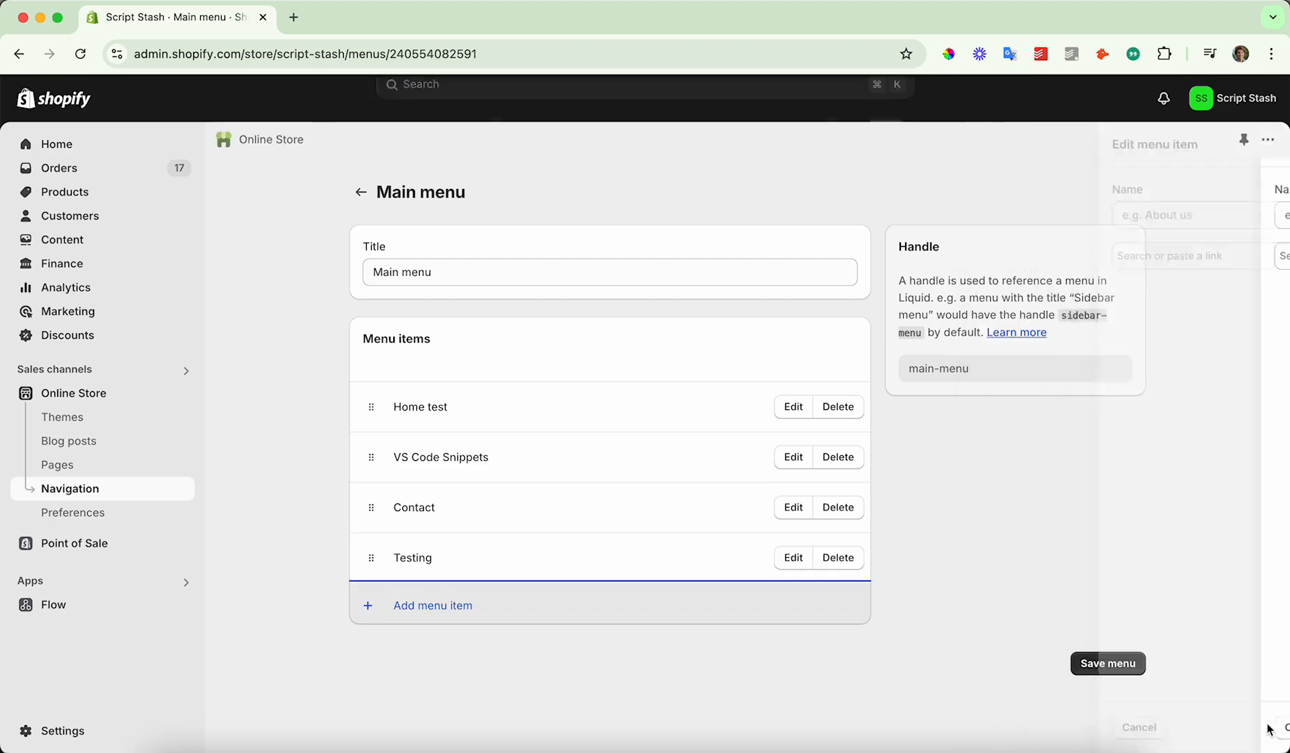
left_click(1106, 663)
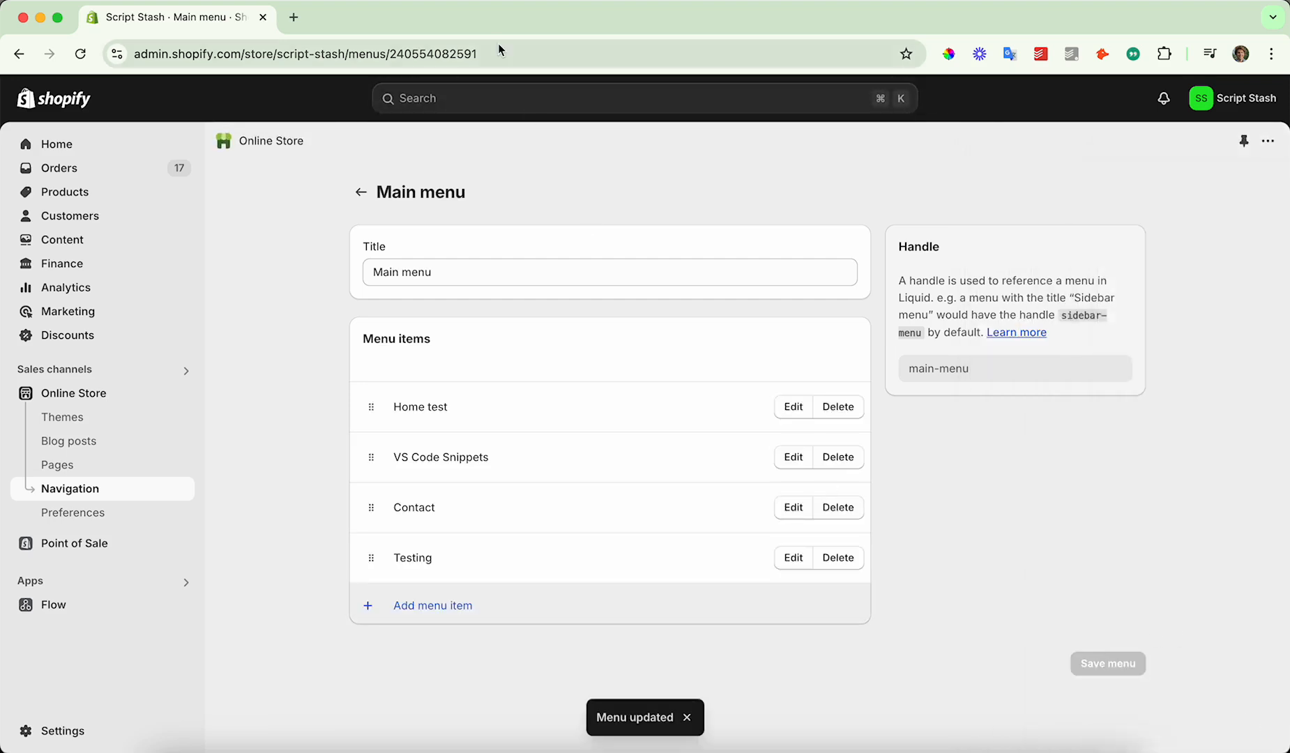
Open the live storefront and follow the Testing header link to the new page
left_click(63, 417)
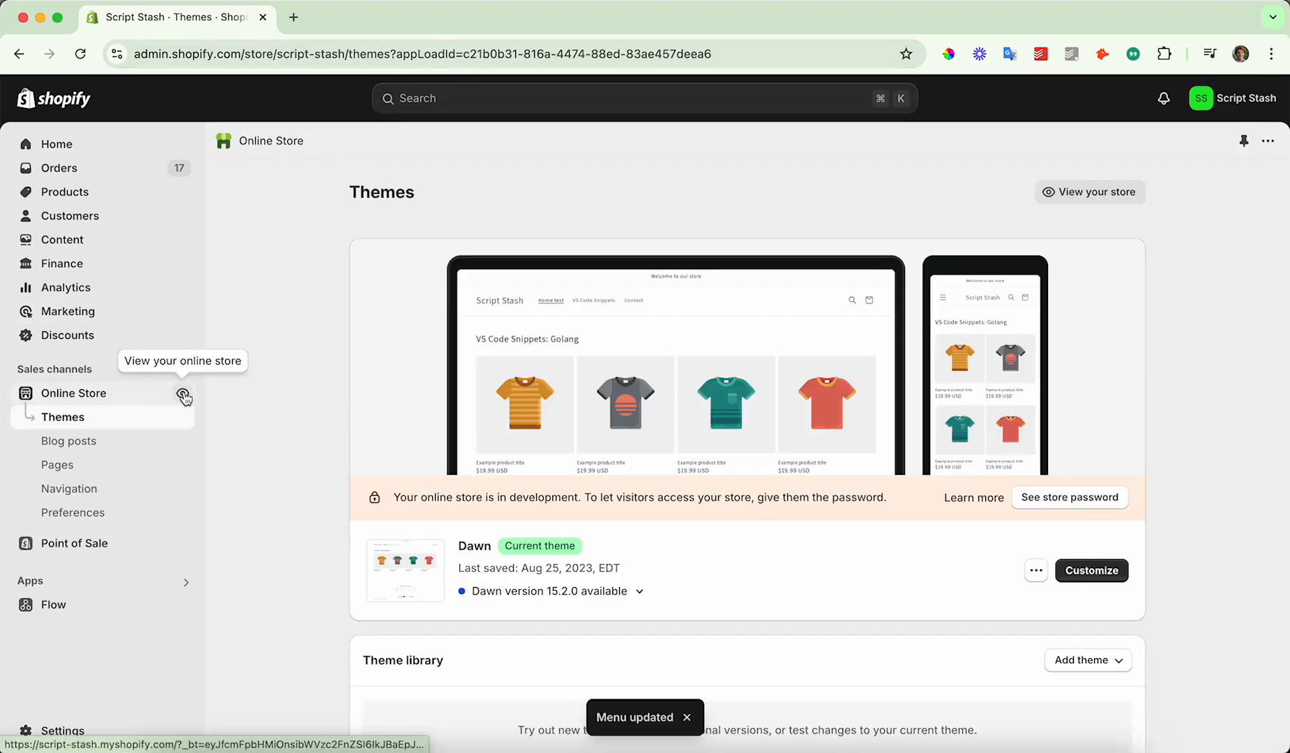
left_click(184, 392)
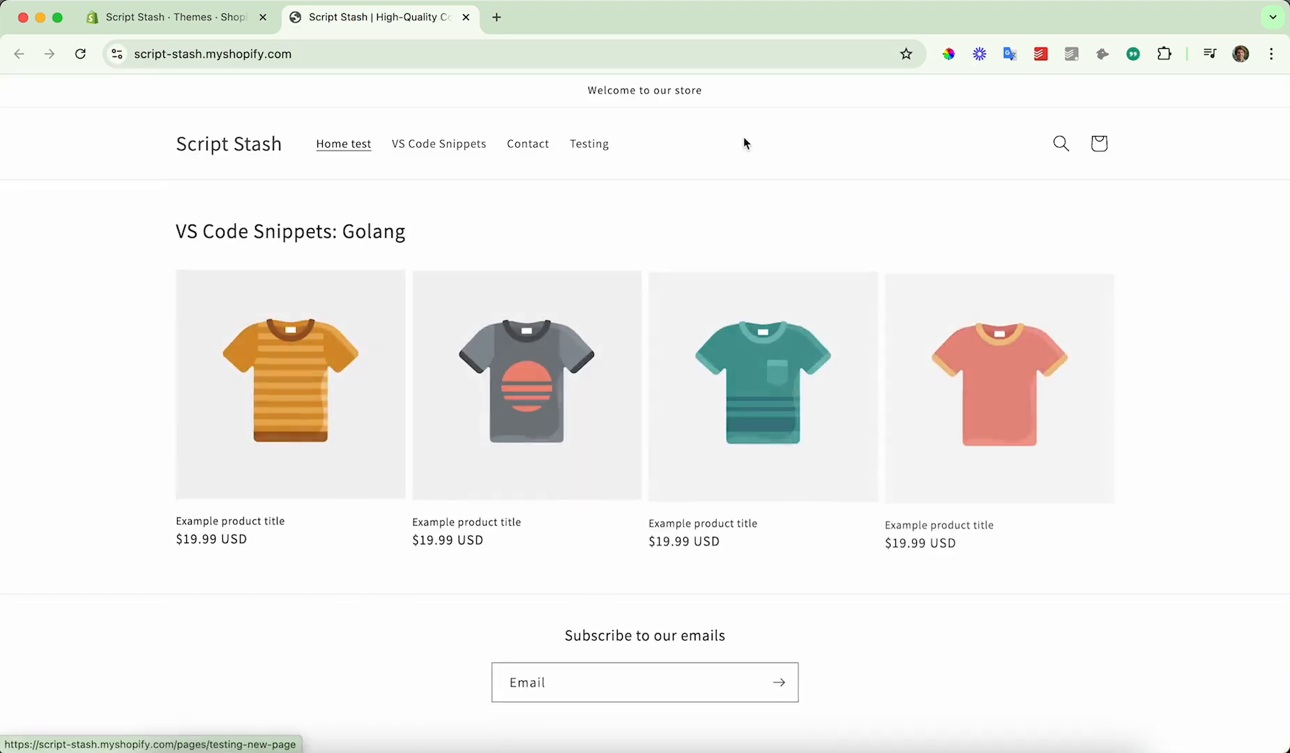
left_click(589, 144)
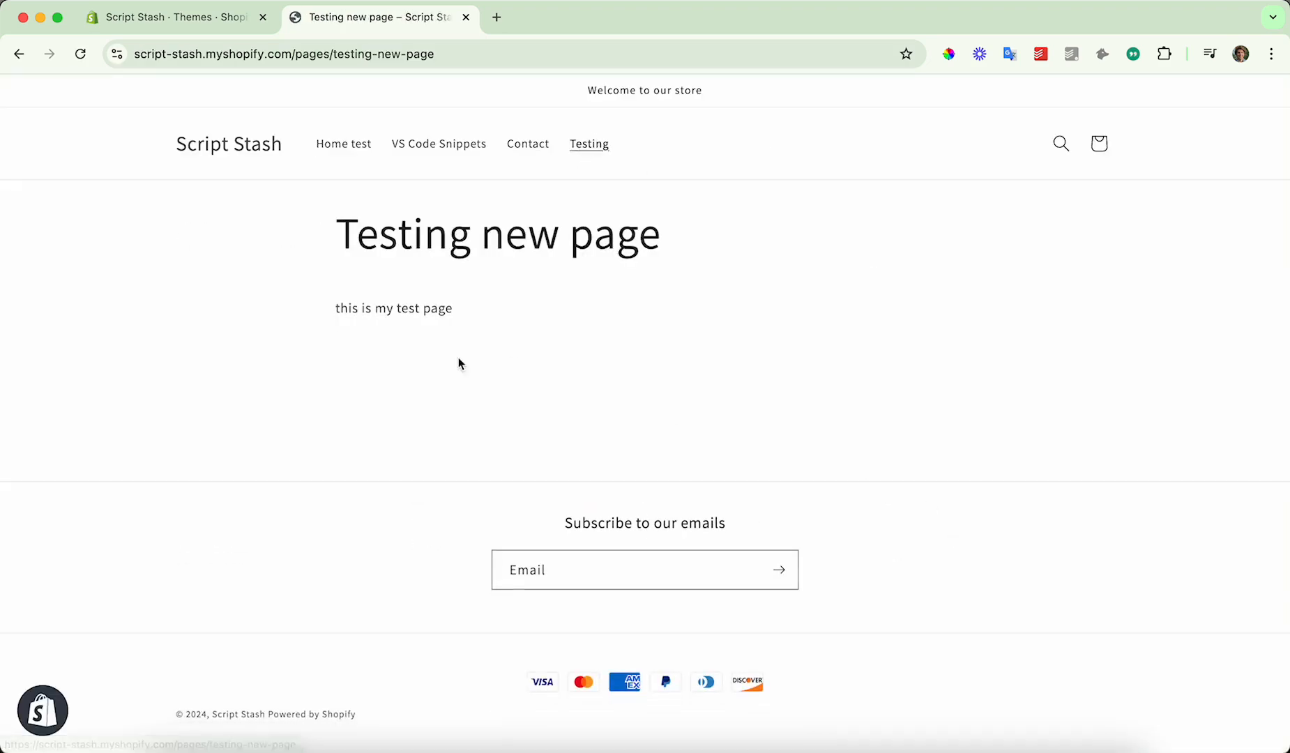
mouse_move(850, 524)
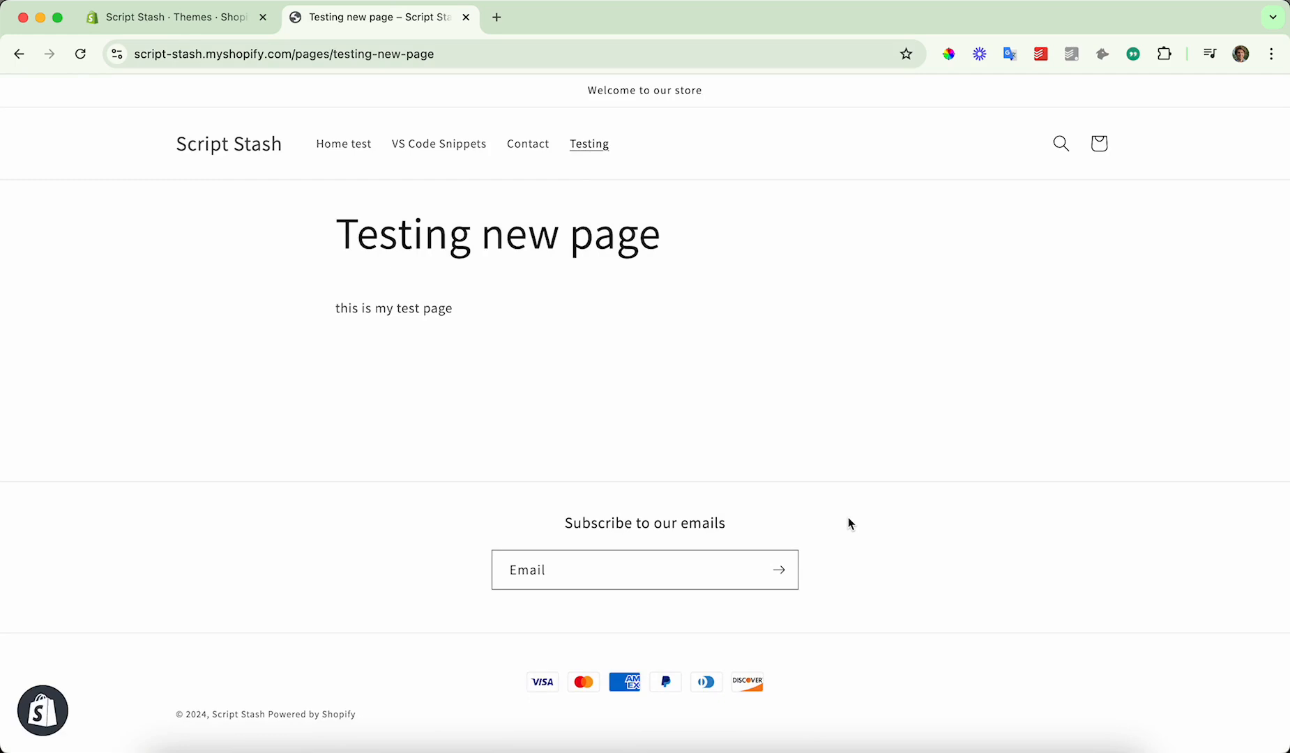